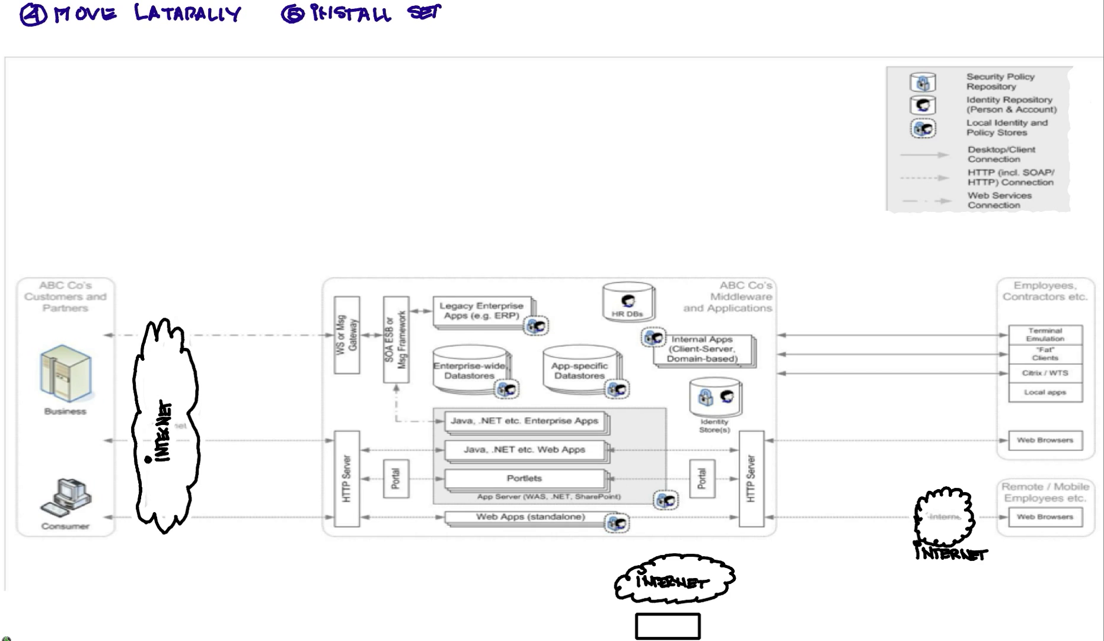
# Handwrite 'services' after step 5 and 'extract data' as step 6 atop the diagram.
pyautogui.write('SERVICE')
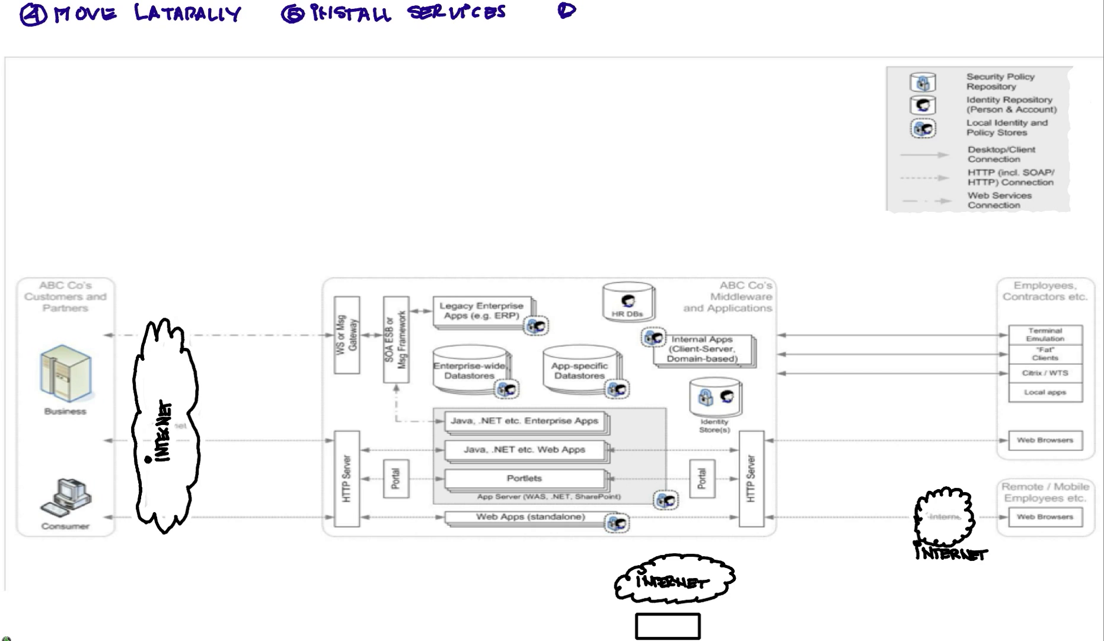
pyautogui.write('EXI')
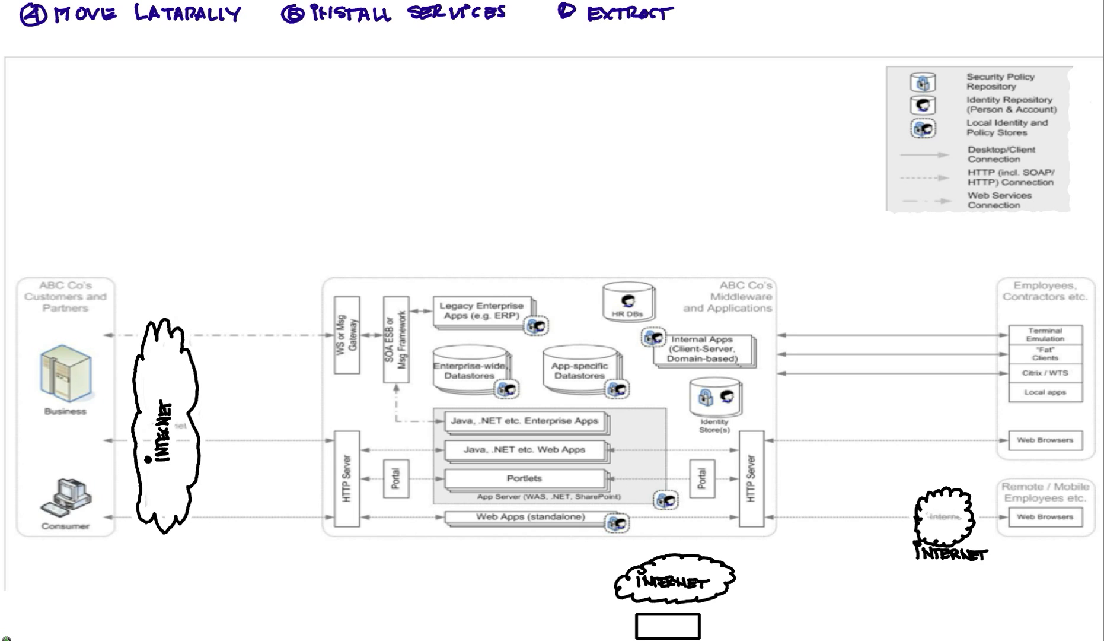
pyautogui.write('DATA')
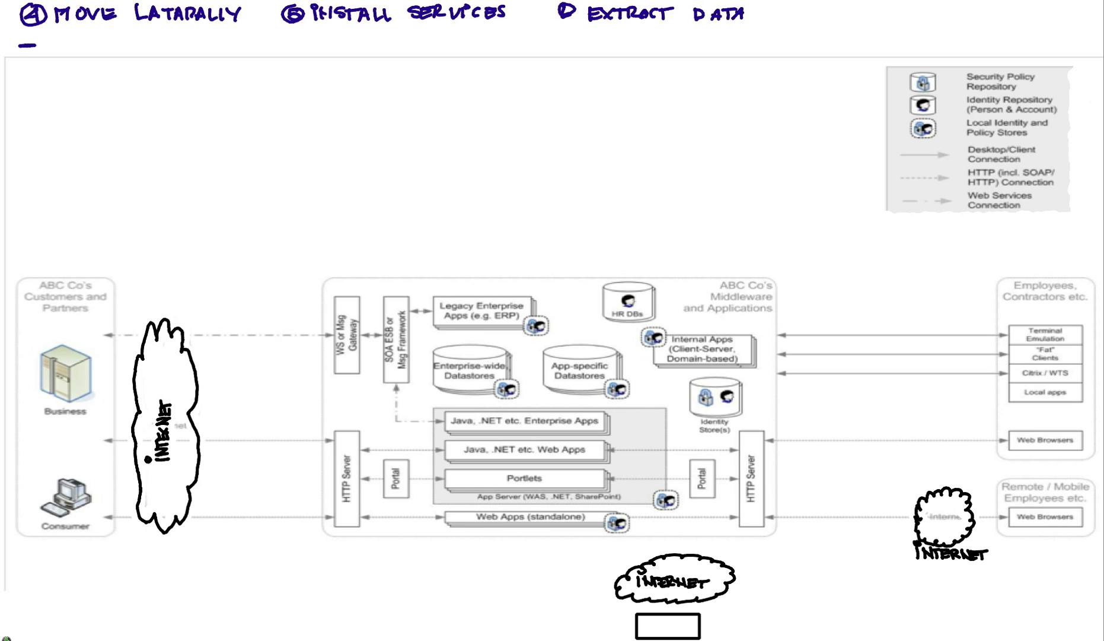
# Write '- PIM' under the step list and 'shared IDs' above the Employees box.
pyautogui.write('PI')
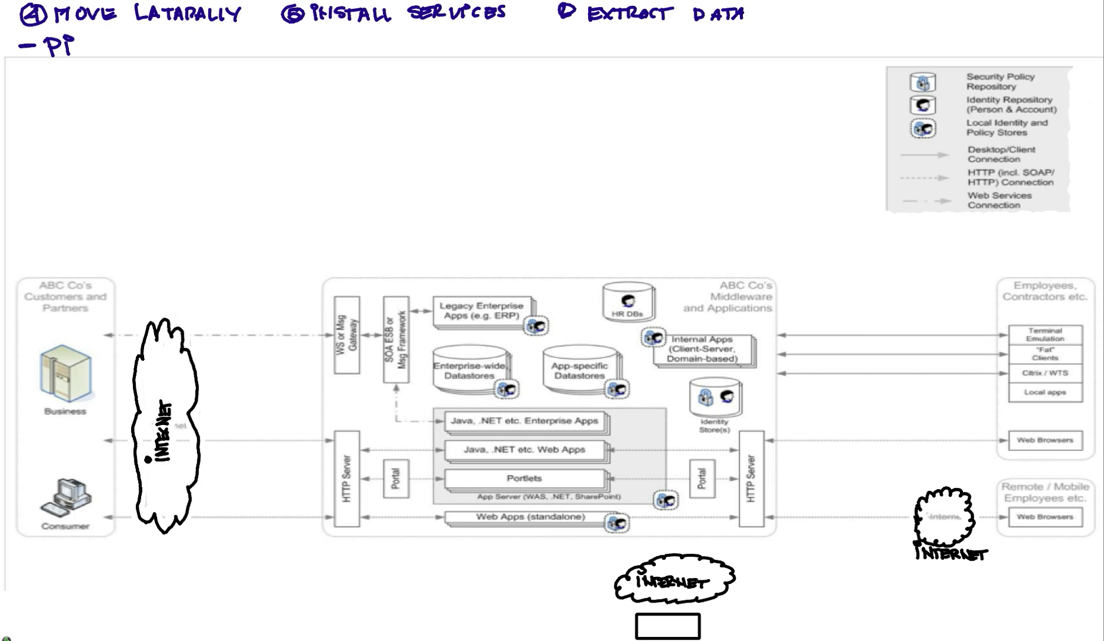
pyautogui.write('M')
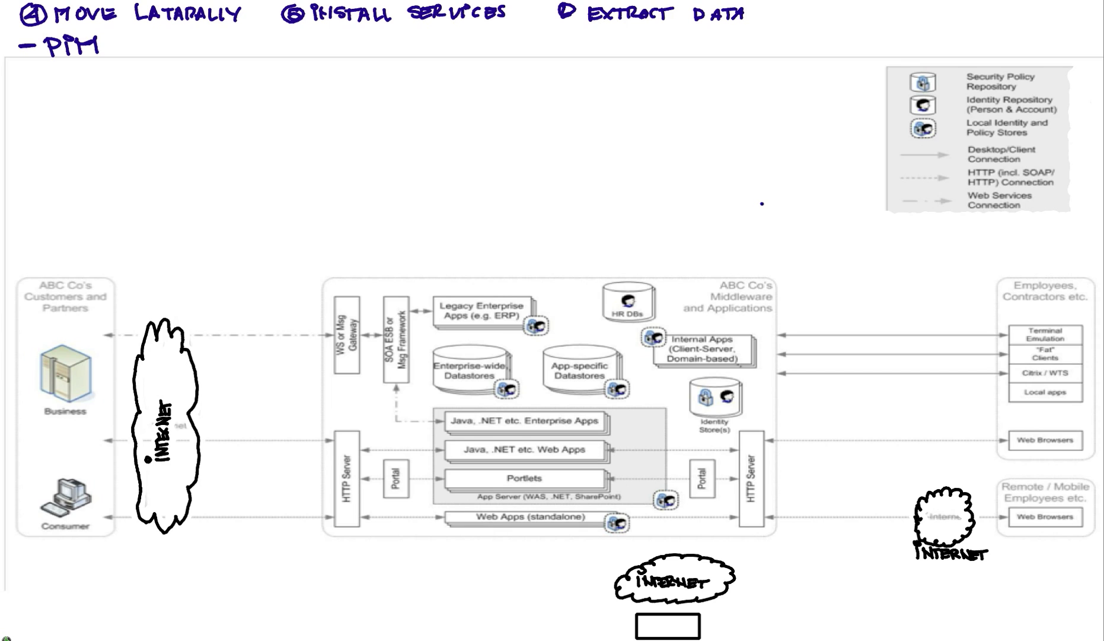
pyautogui.write('SH')
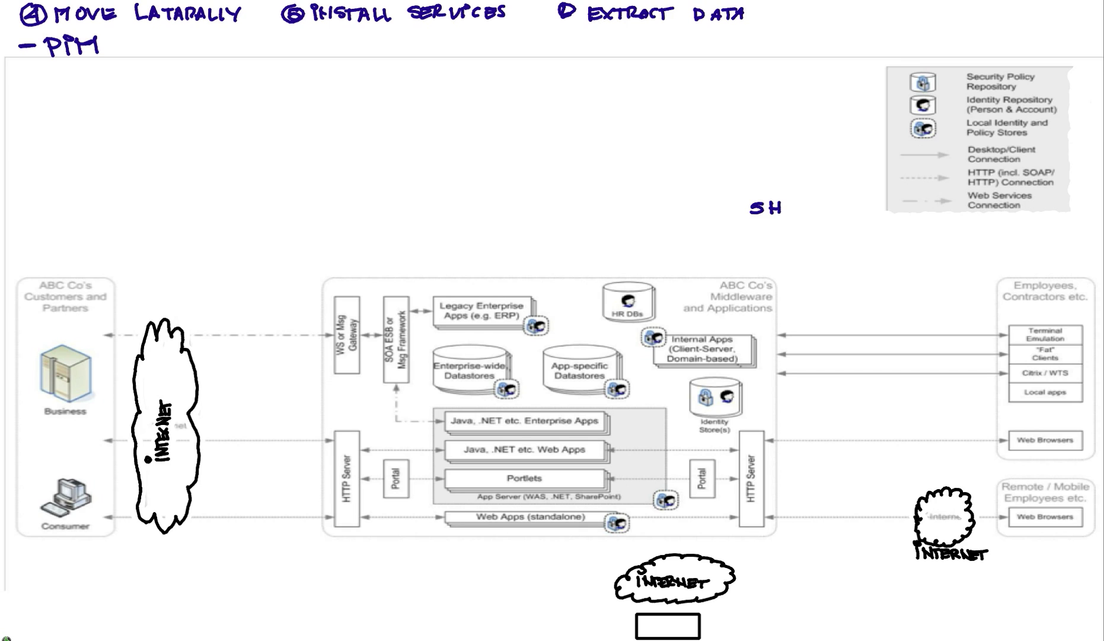
pyautogui.write('ARED IDs')
pyautogui.write('MANUAL')
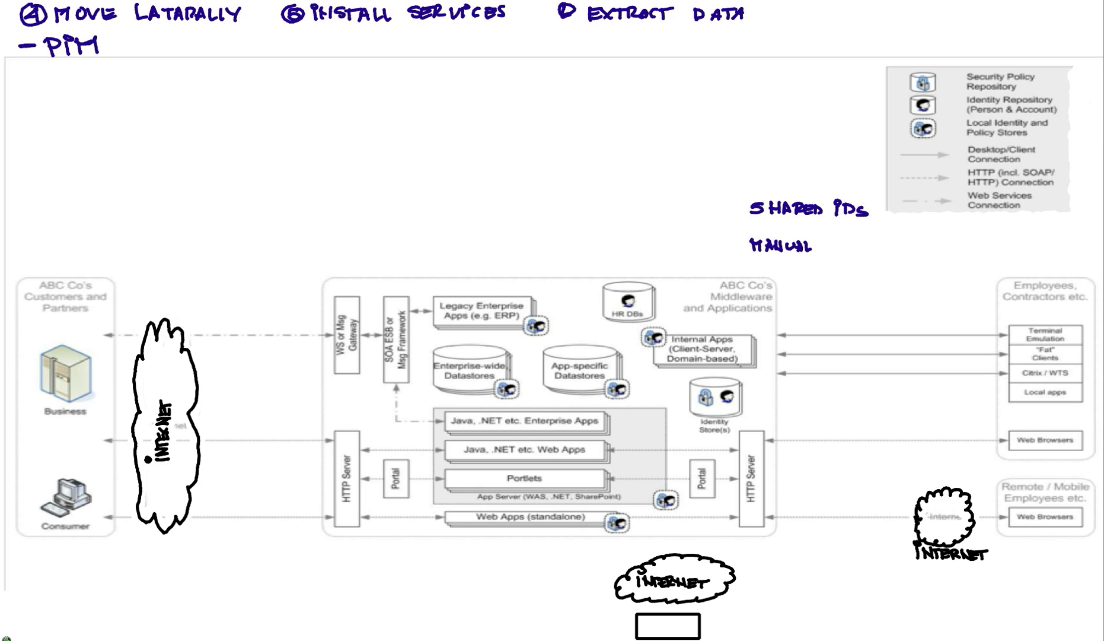
# Add 'manual check in/out', 'new password every time' and 'monitored' notes.
pyautogui.write('CHECK IN /')
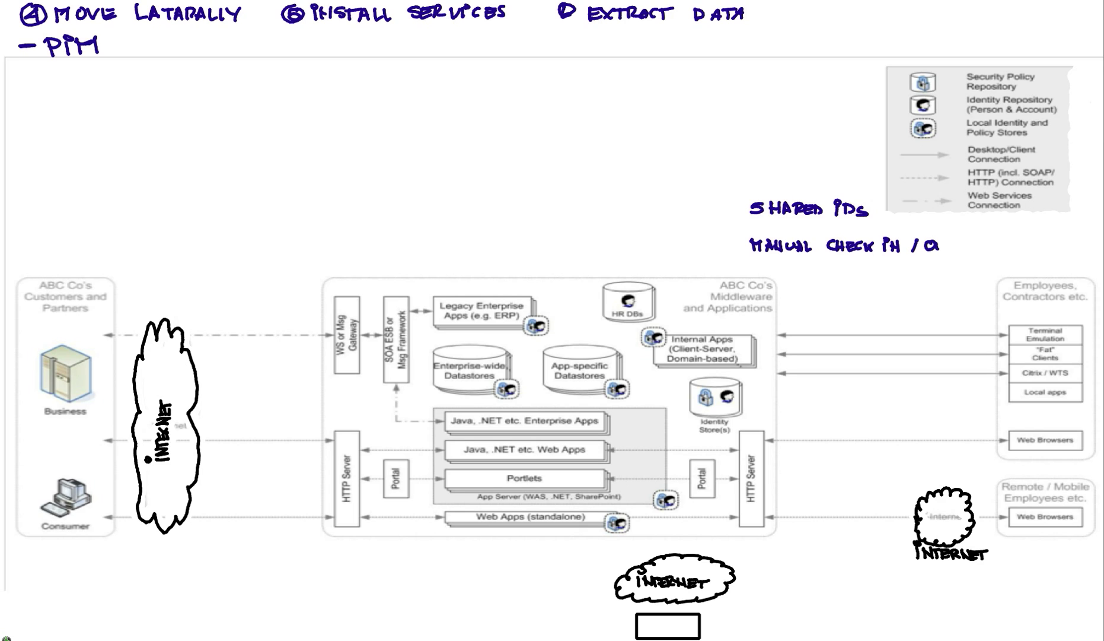
pyautogui.write('OUT')
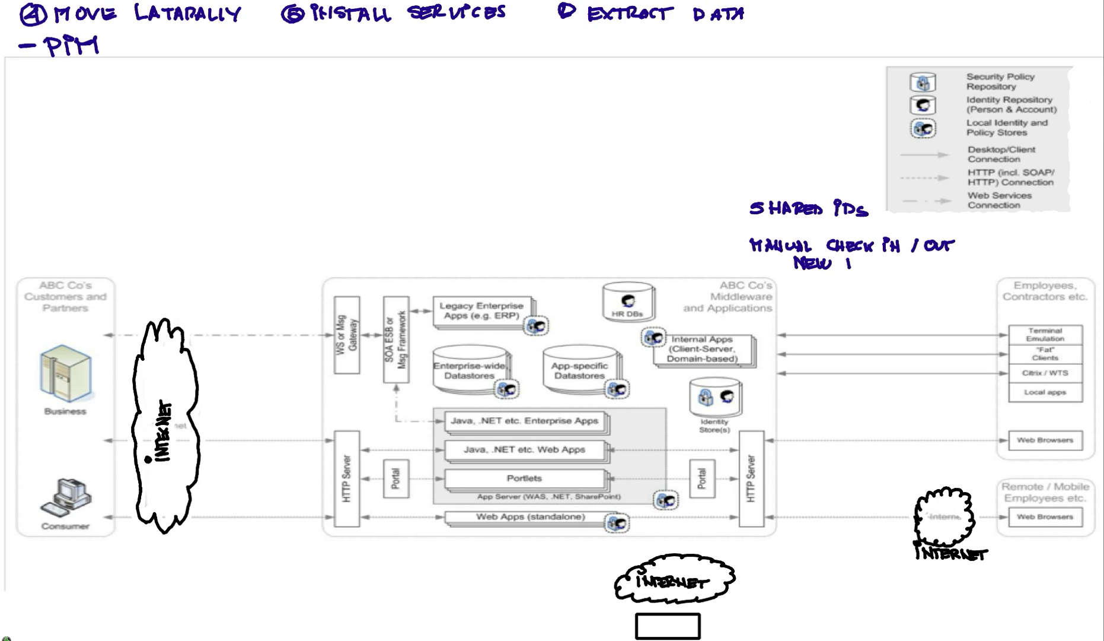
pyautogui.write('PAGE')
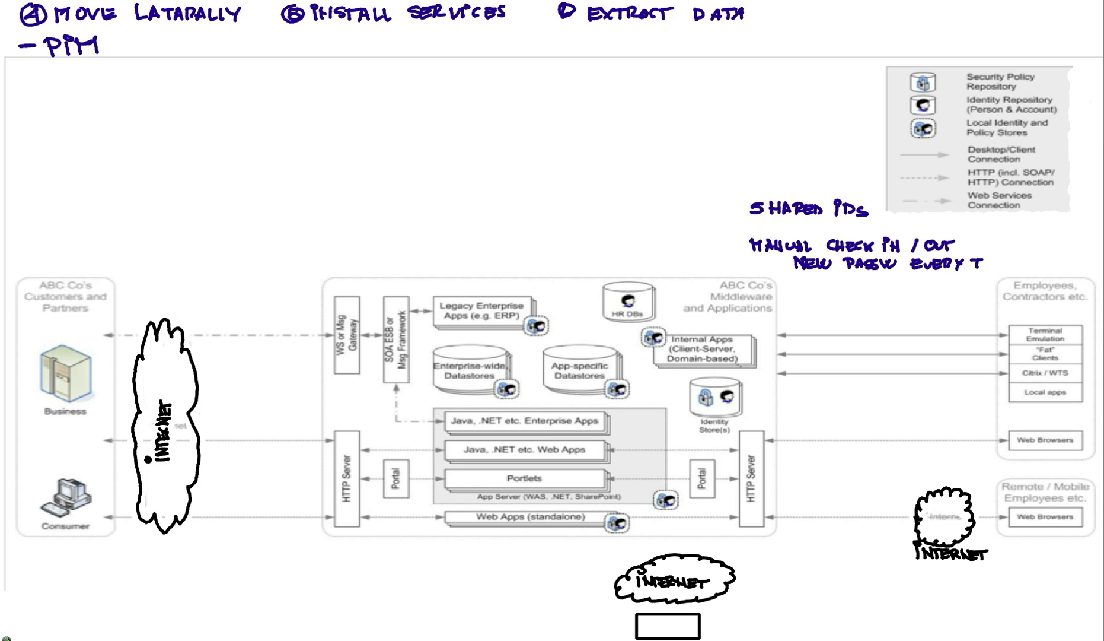
pyautogui.write('ime')
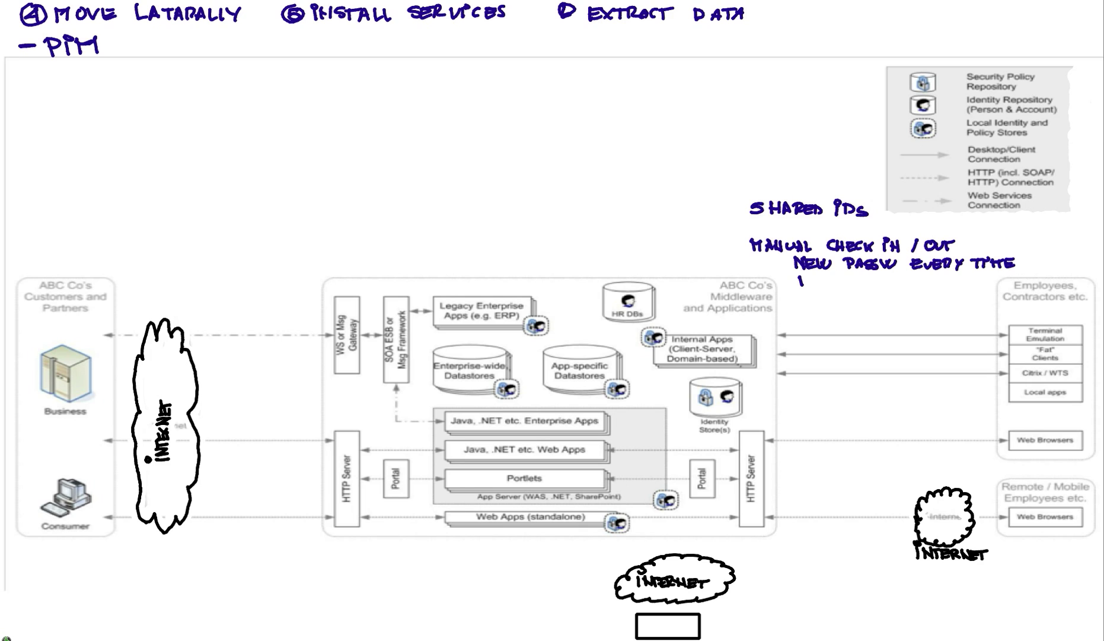
pyautogui.write('MON1')
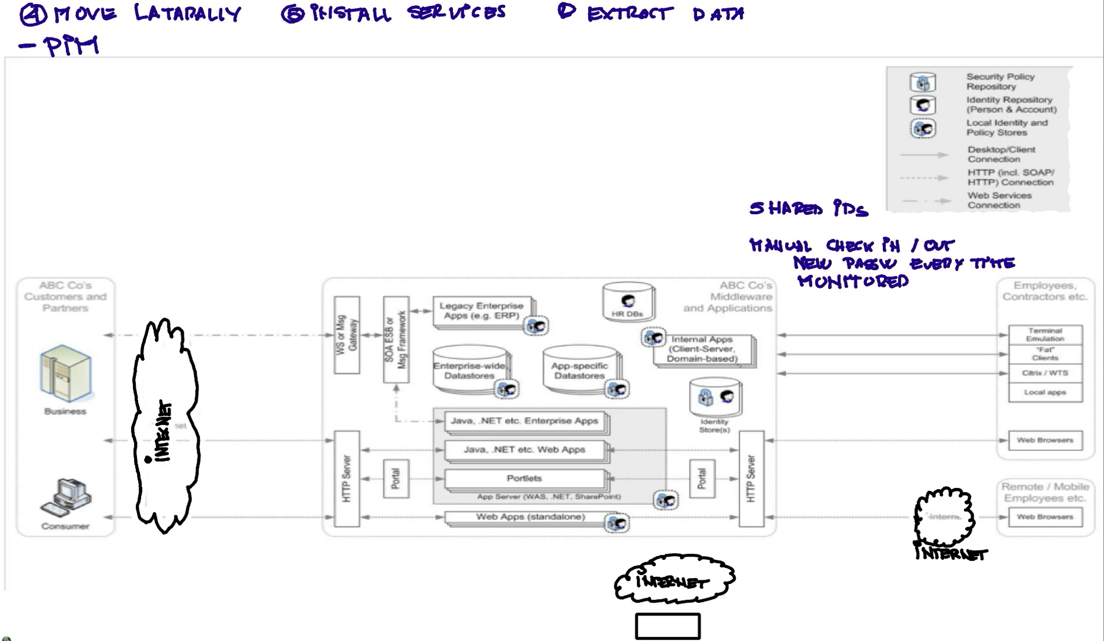
# Draw a box below the password notes and label it 'QRADAR' with an arrow into it.
pyautogui.moveTo(799, 389); pyautogui.dragTo(938, 422)
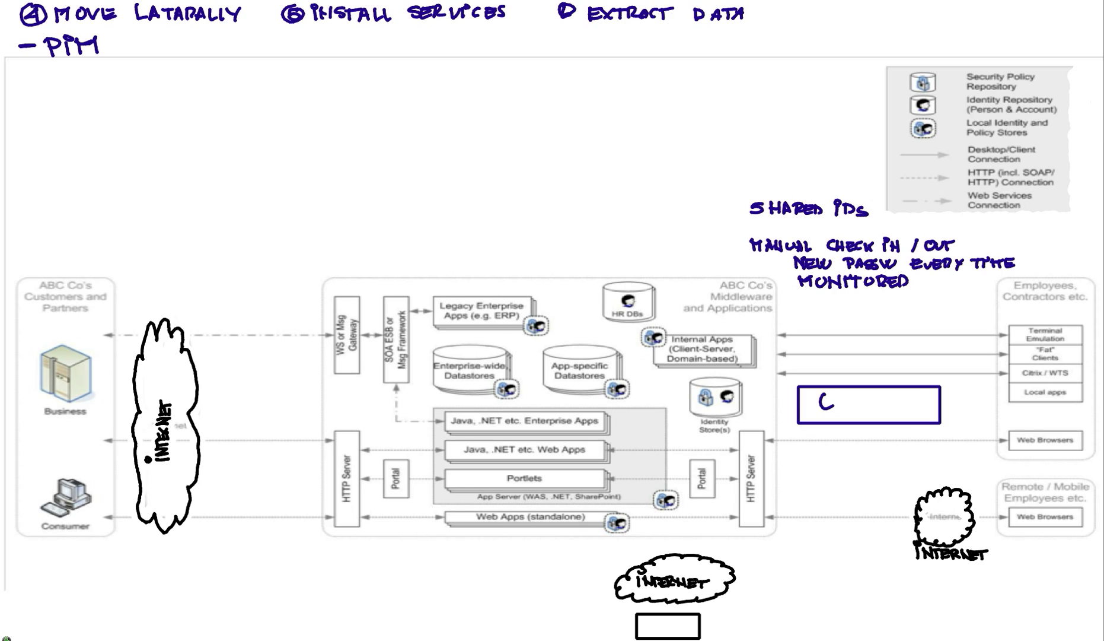
pyautogui.write('QPAD')
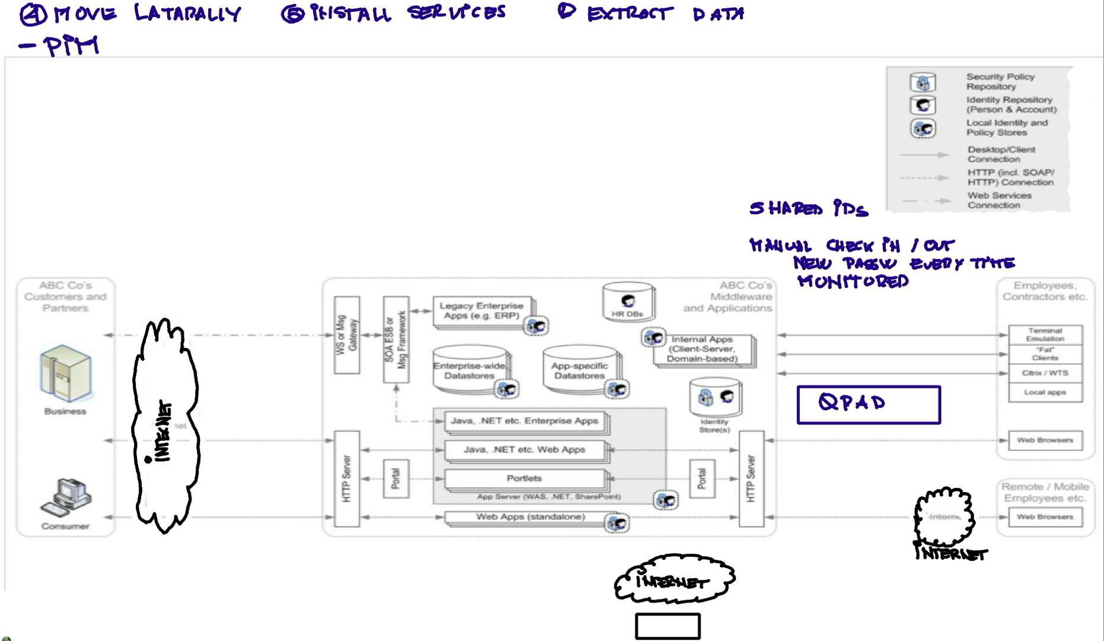
pyautogui.write('1R')
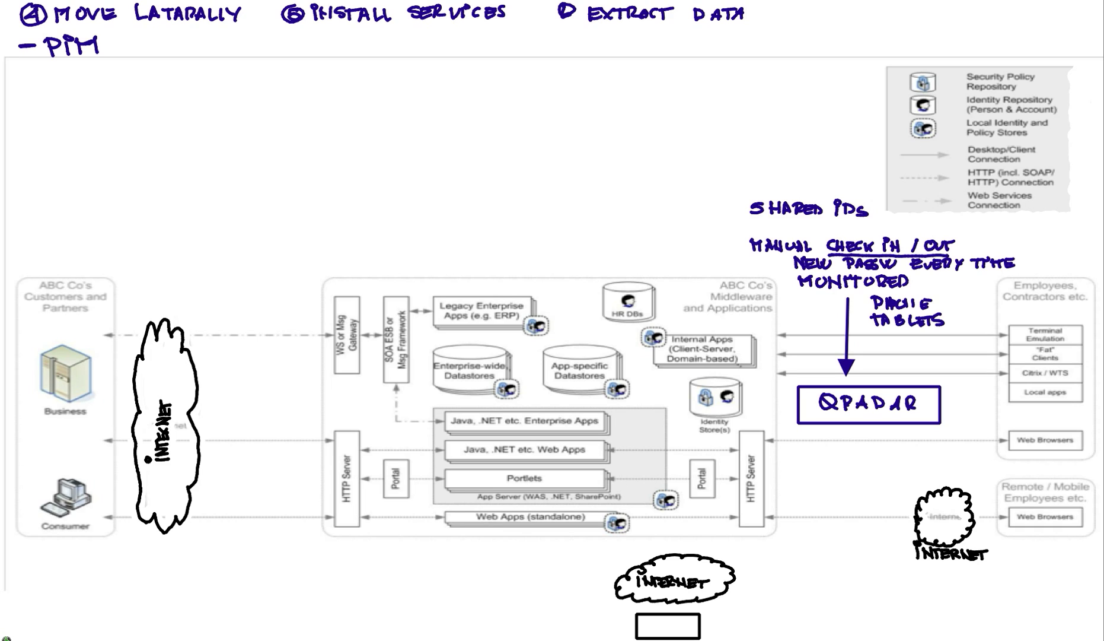
# Write 'AUTO ESSO NEVER SEES PSW.' above the manual check in/out line.
pyautogui.write('AUTO')
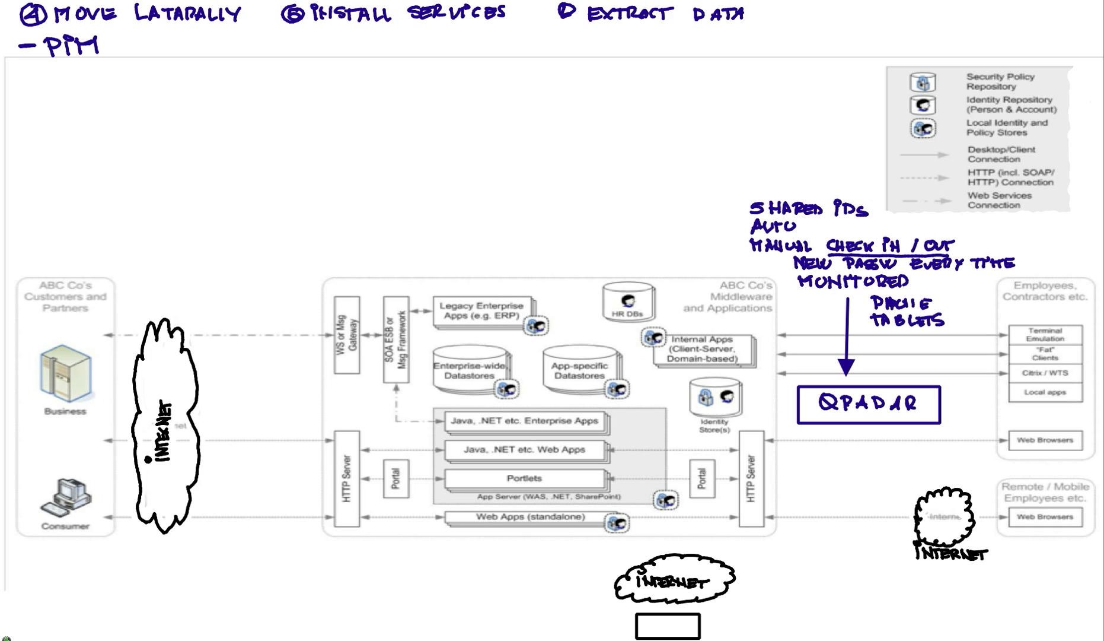
pyautogui.write('ESSO')
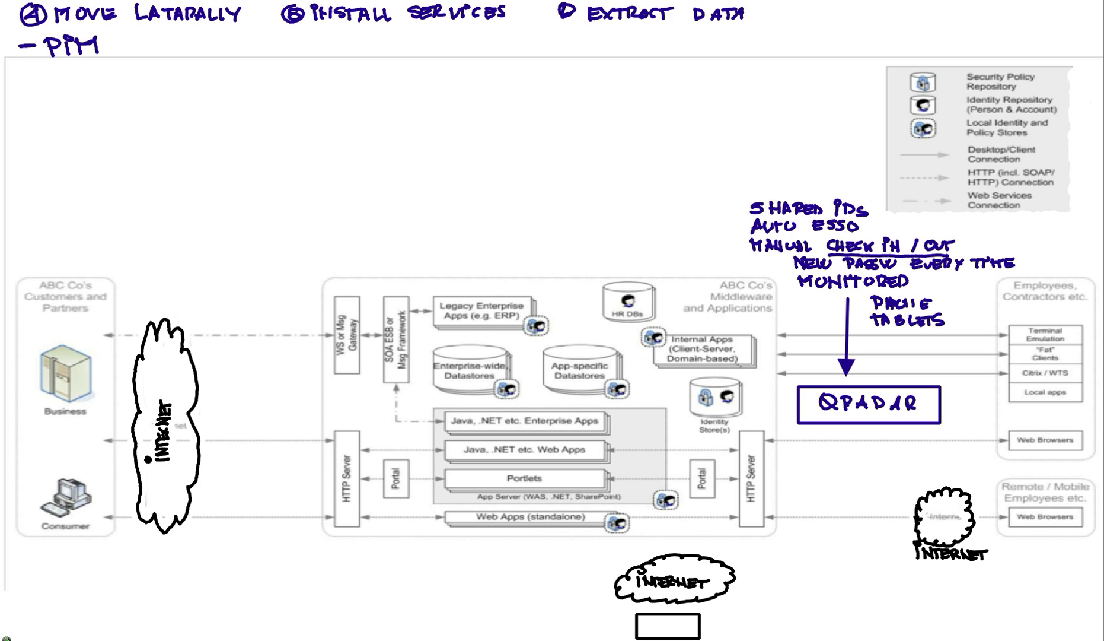
pyautogui.write('N')
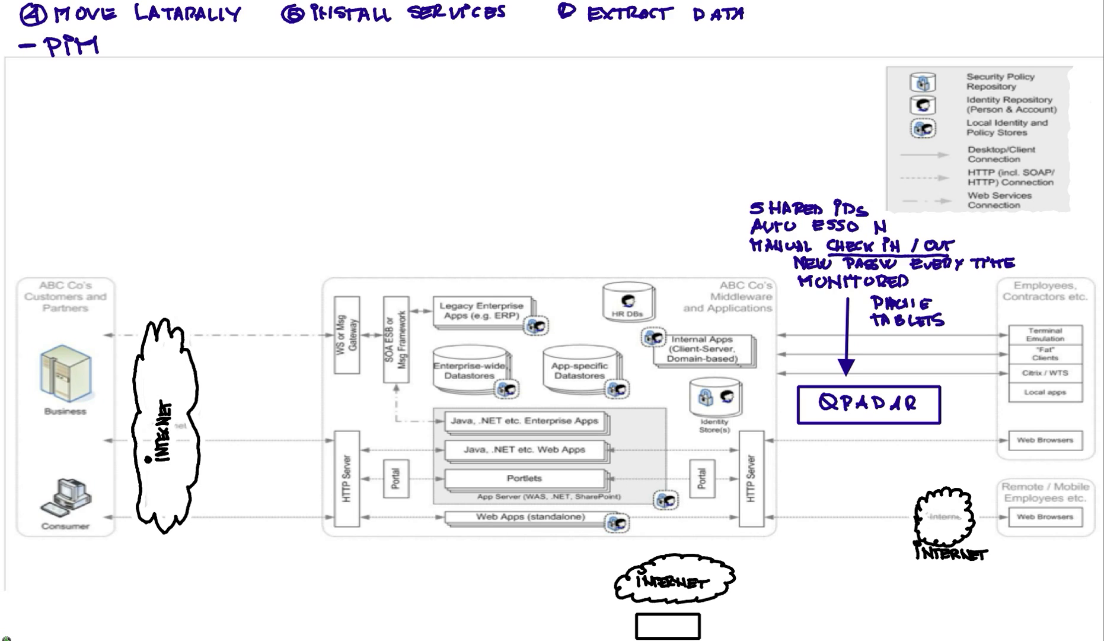
pyautogui.write('NEVER')
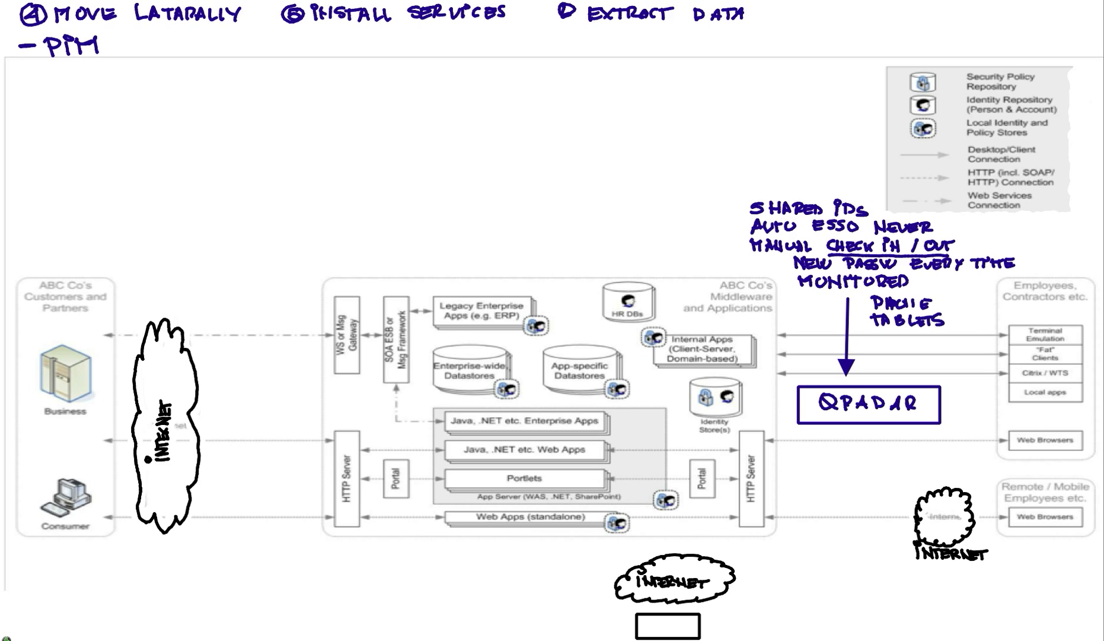
pyautogui.write('SEES')
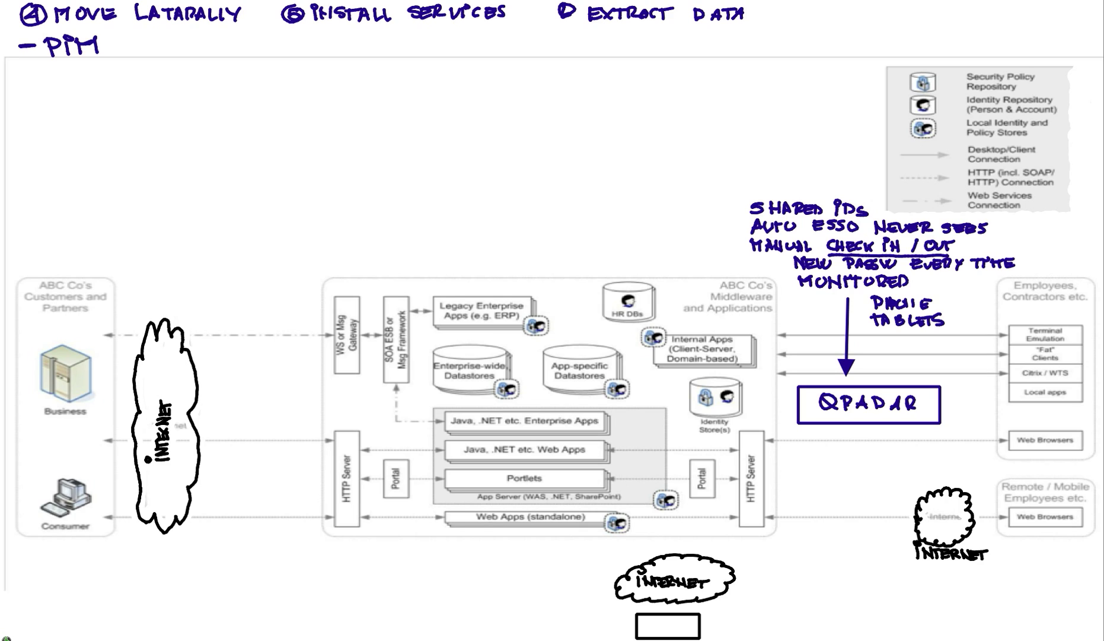
pyautogui.write('PSW.')
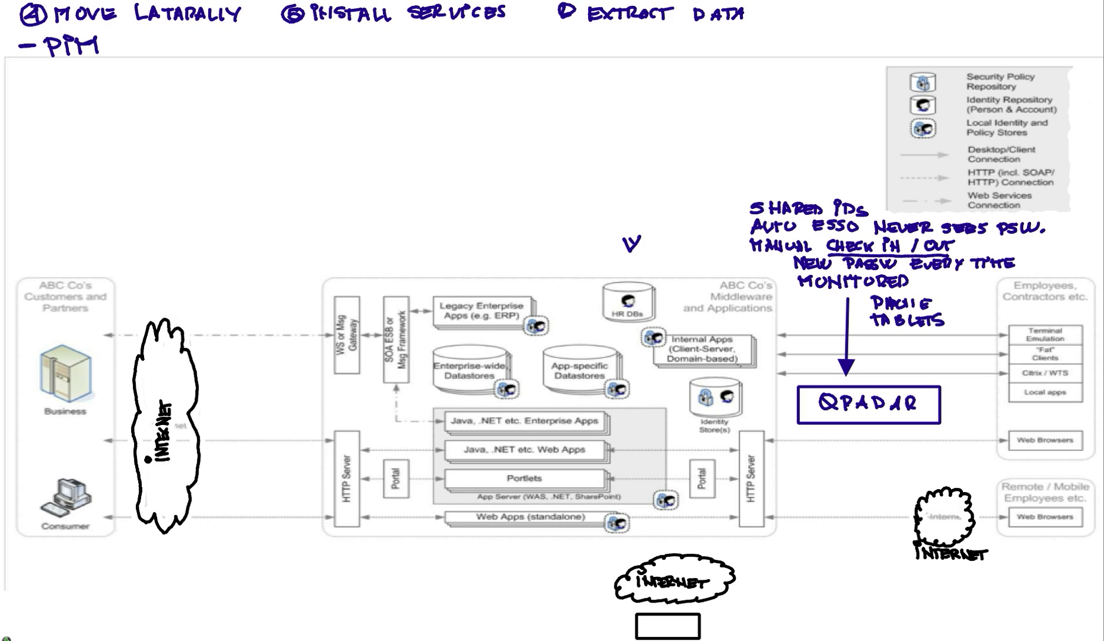
# Write 'WAF' and 'segmentation' above the HR DBs and '# of clients' under QRadar.
pyautogui.write('WAF')
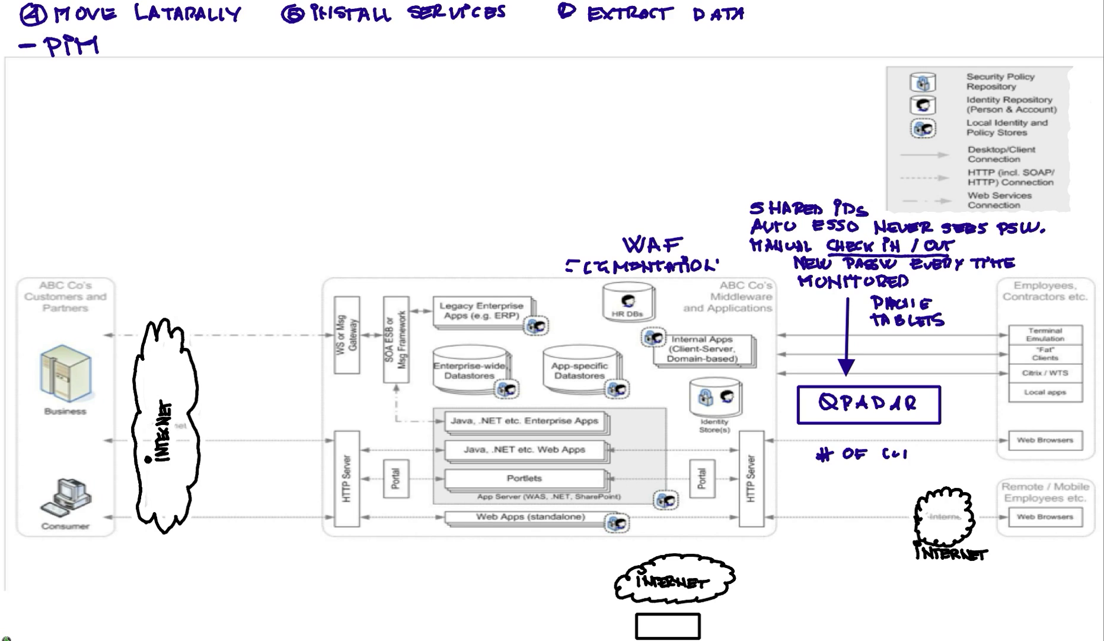
pyautogui.write('CLIENT')
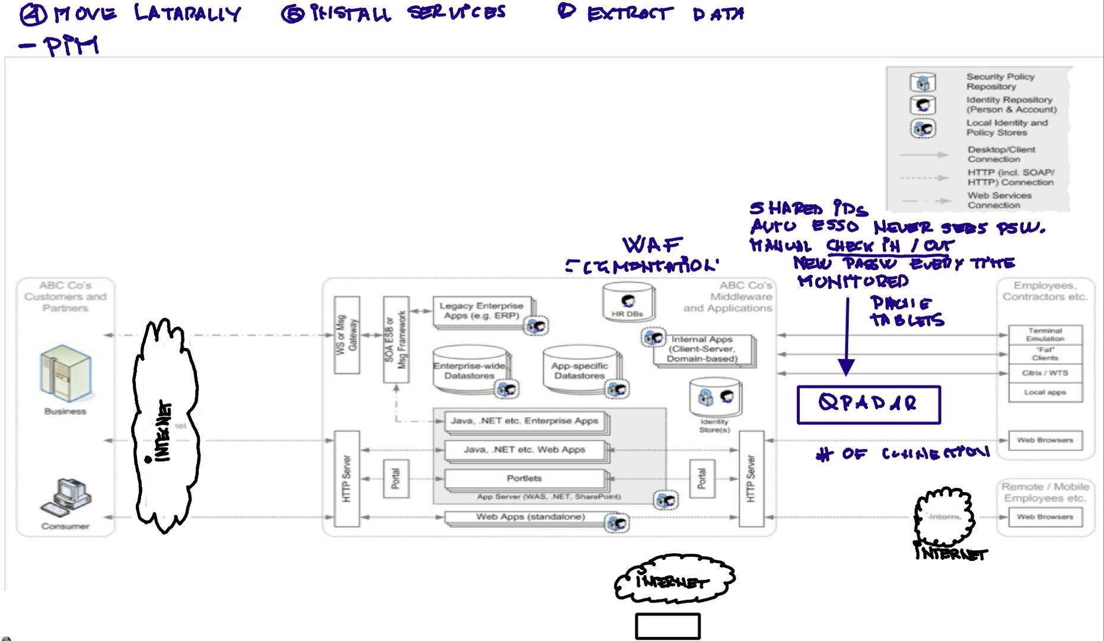
# Continue the QRadar note with 'TO AN PP' and 'LENGTH OF CONN.'.
pyautogui.write('TO A ll')
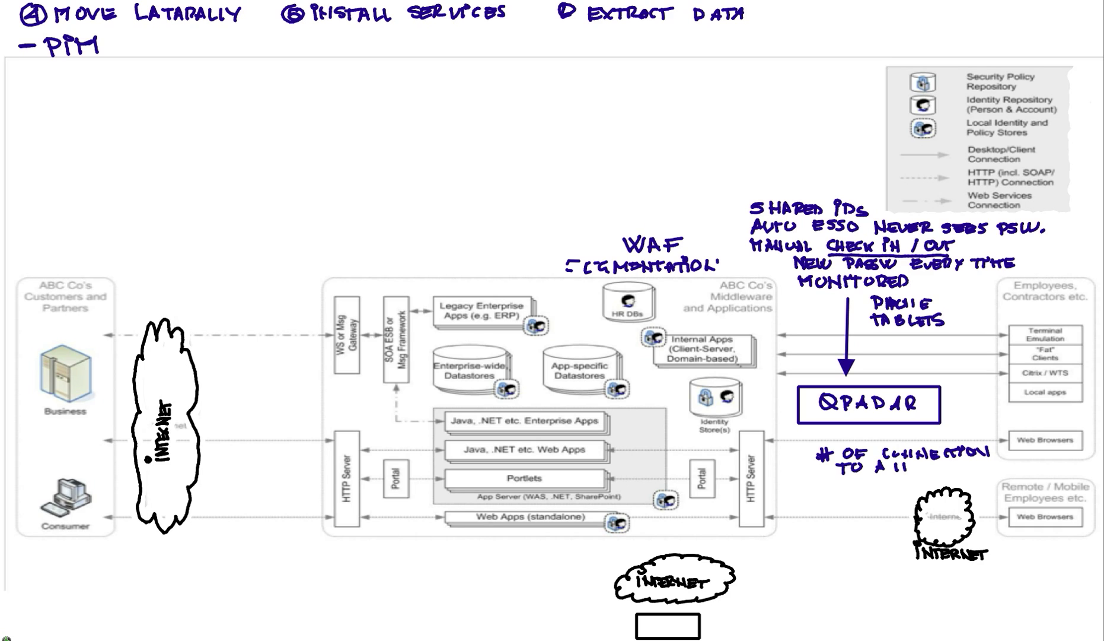
pyautogui.write('PP')
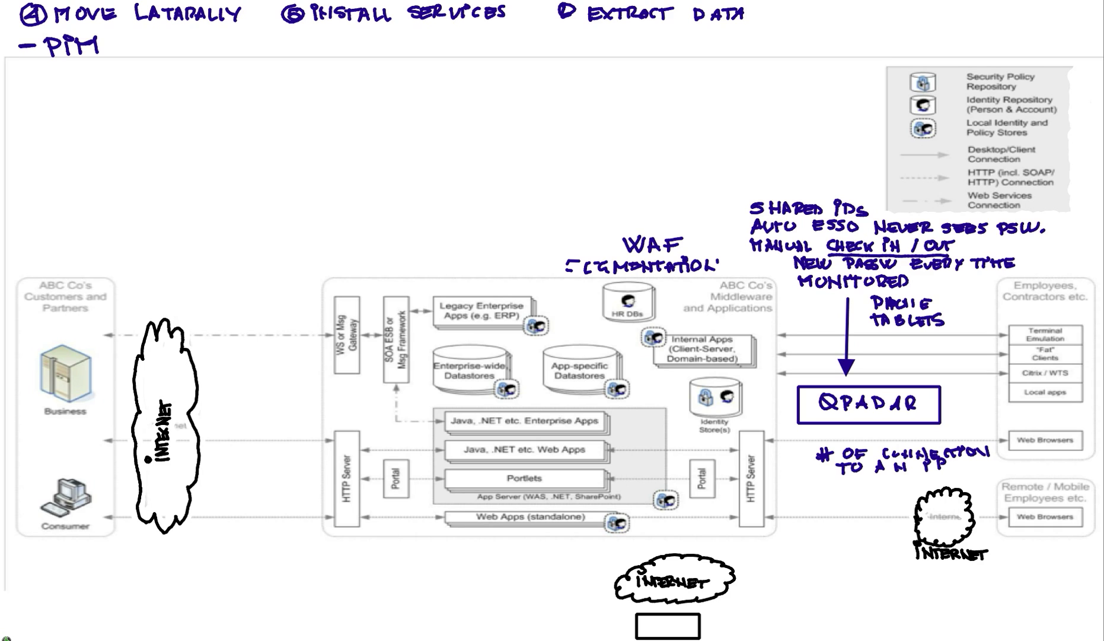
pyautogui.write('LEI')
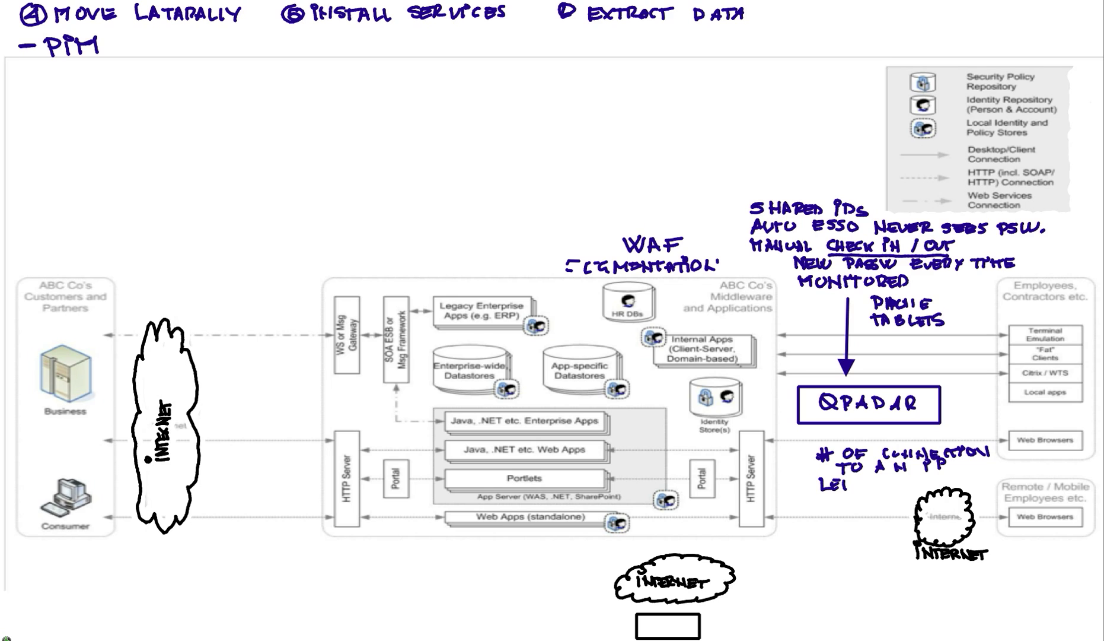
pyautogui.write('LENGTH O A')
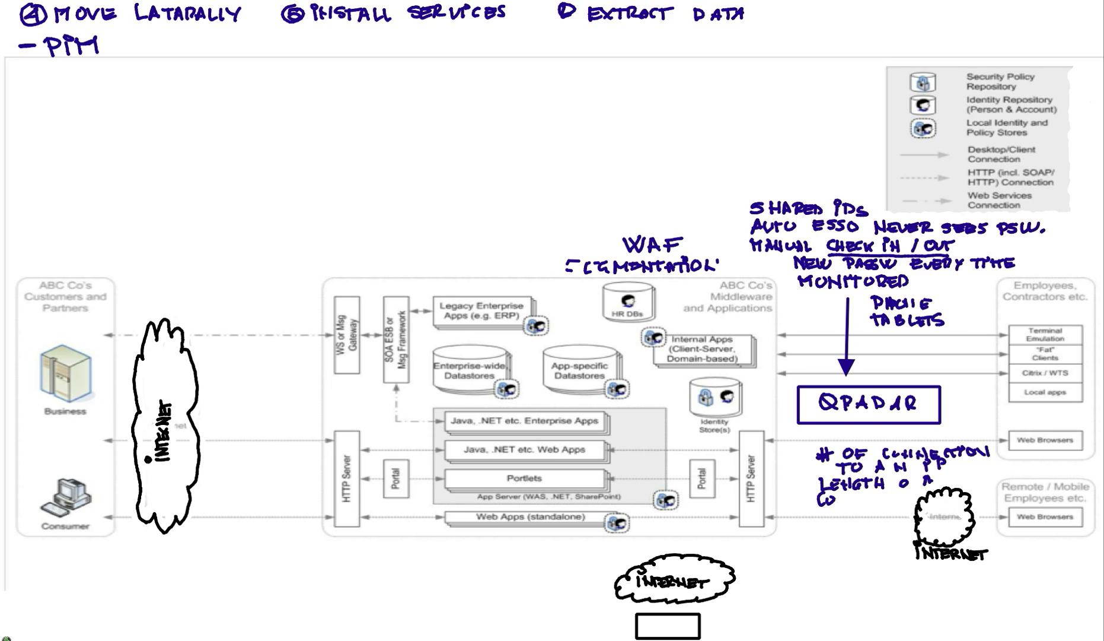
pyautogui.write('CONN.')
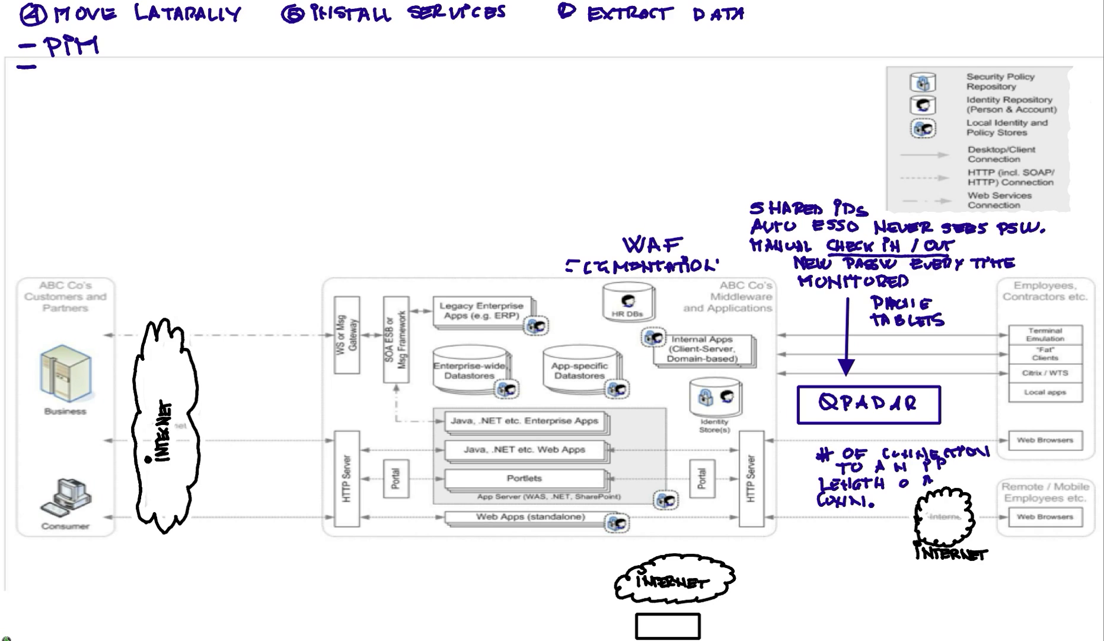
# Write '- GUARDIUM' under PIM followed by 'DISCOVER DBs'.
pyautogui.write('SC')
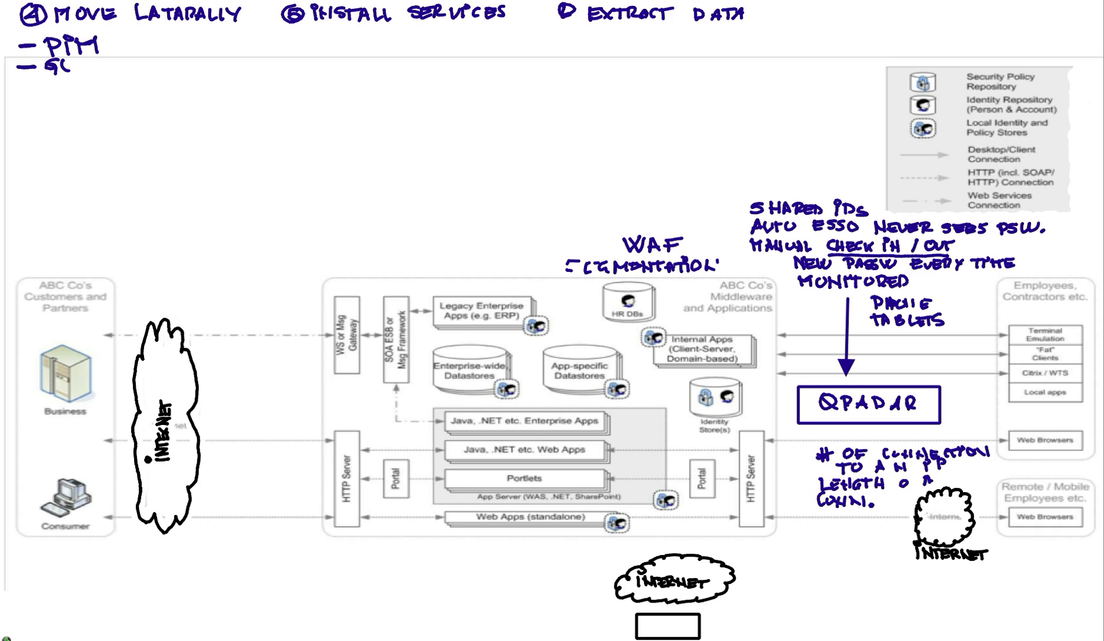
pyautogui.write('UAR')
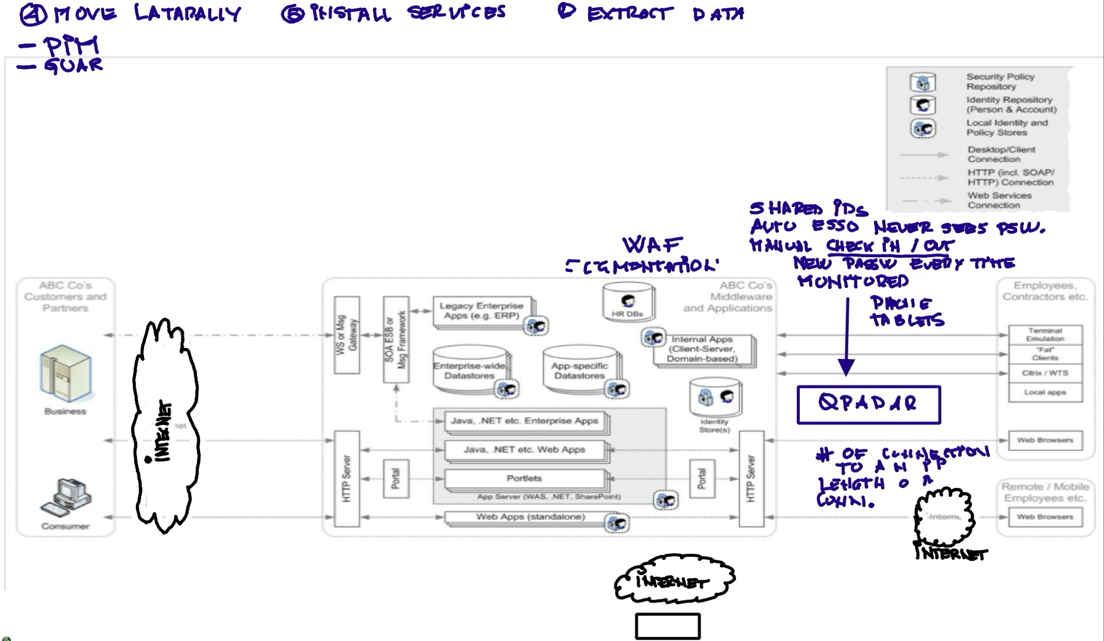
pyautogui.write('DIU')
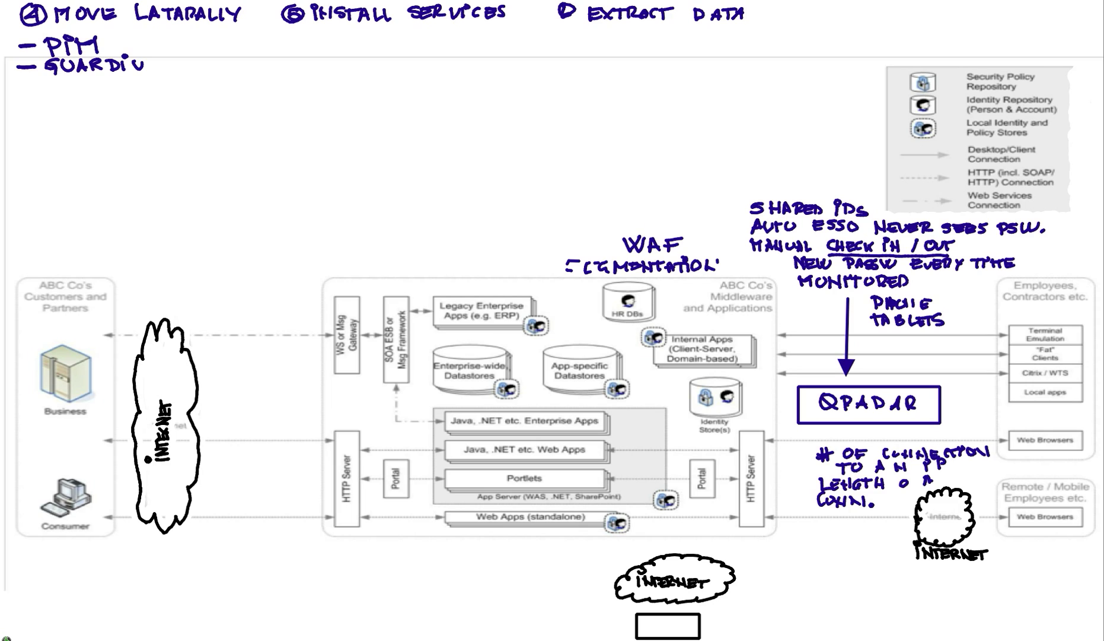
pyautogui.write('M')
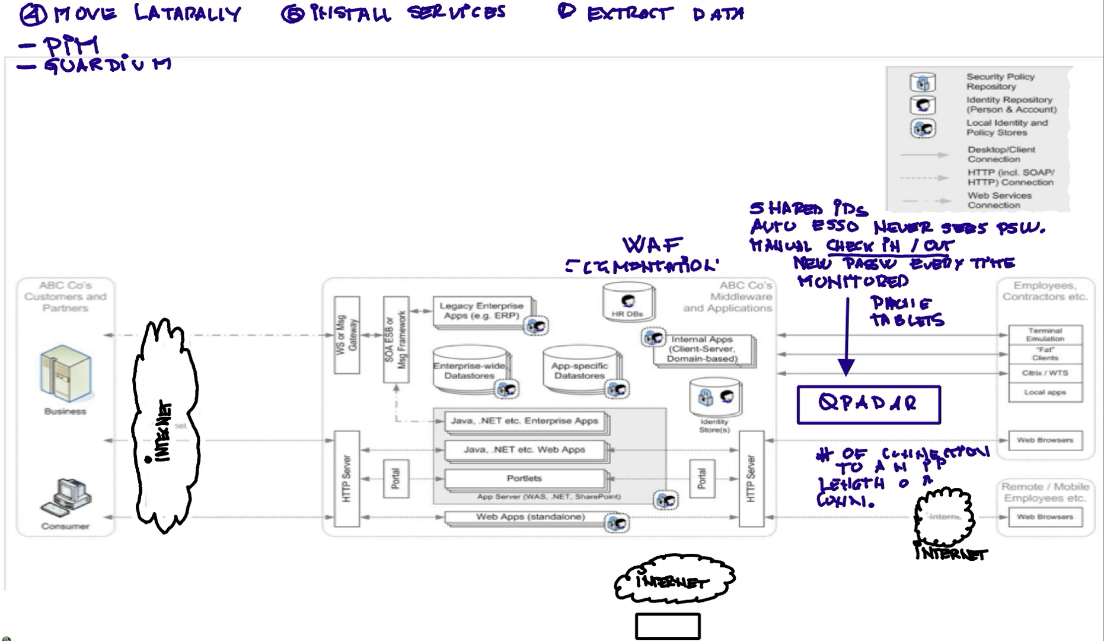
pyautogui.write('DISCOVER DB')
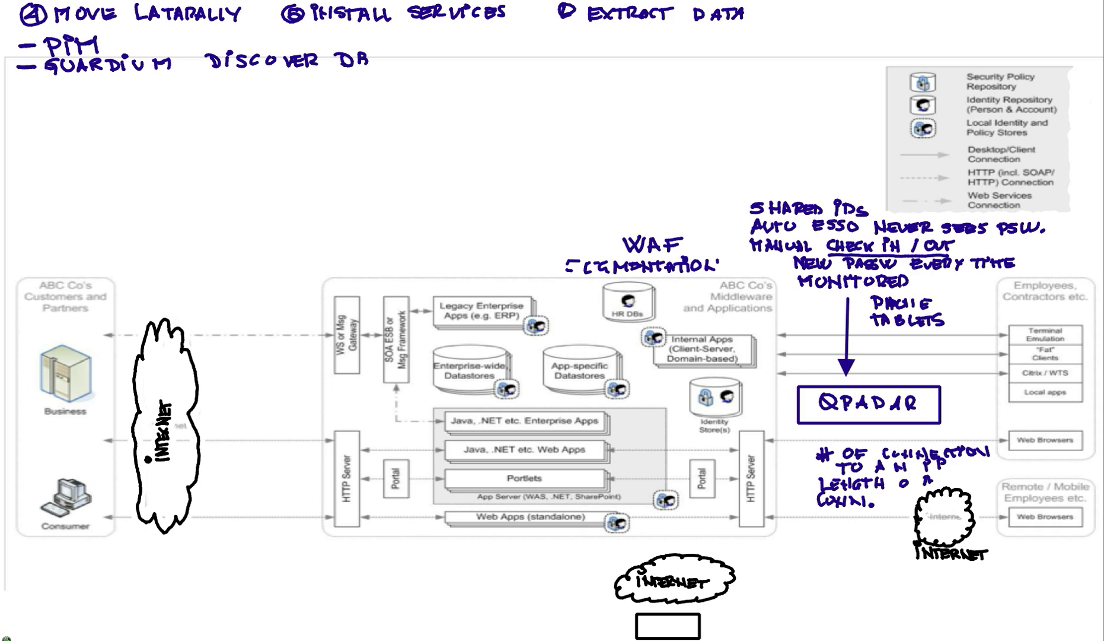
pyautogui.write('s')
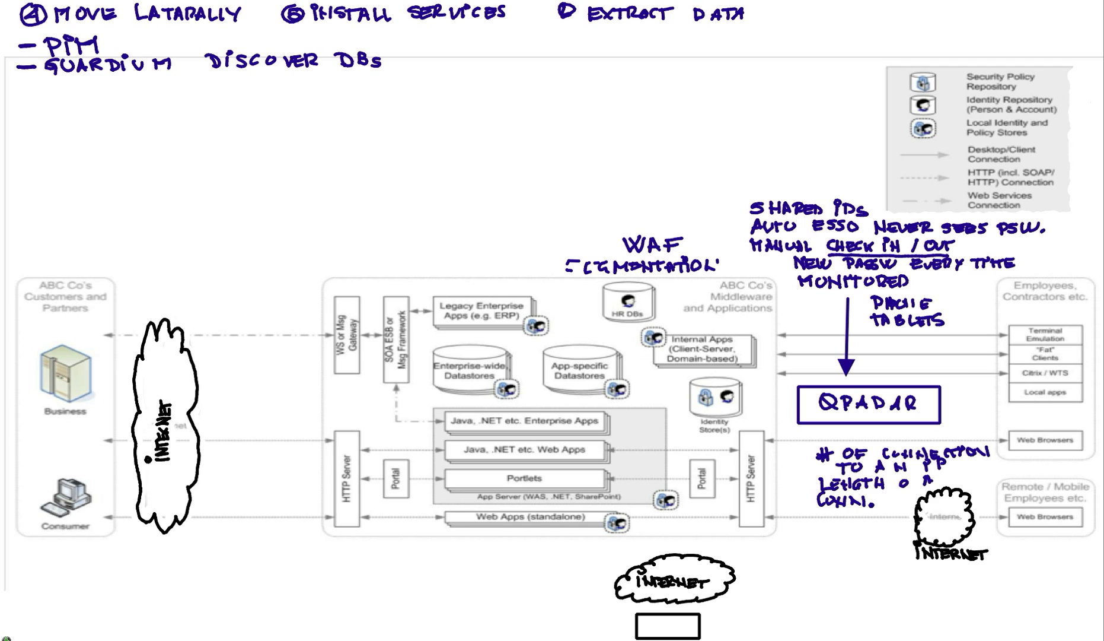
# Add 'INSPECT DBs + CONFIG + VULNERABILITIES' with an arrow to a QRadar box.
pyautogui.write('IHS')
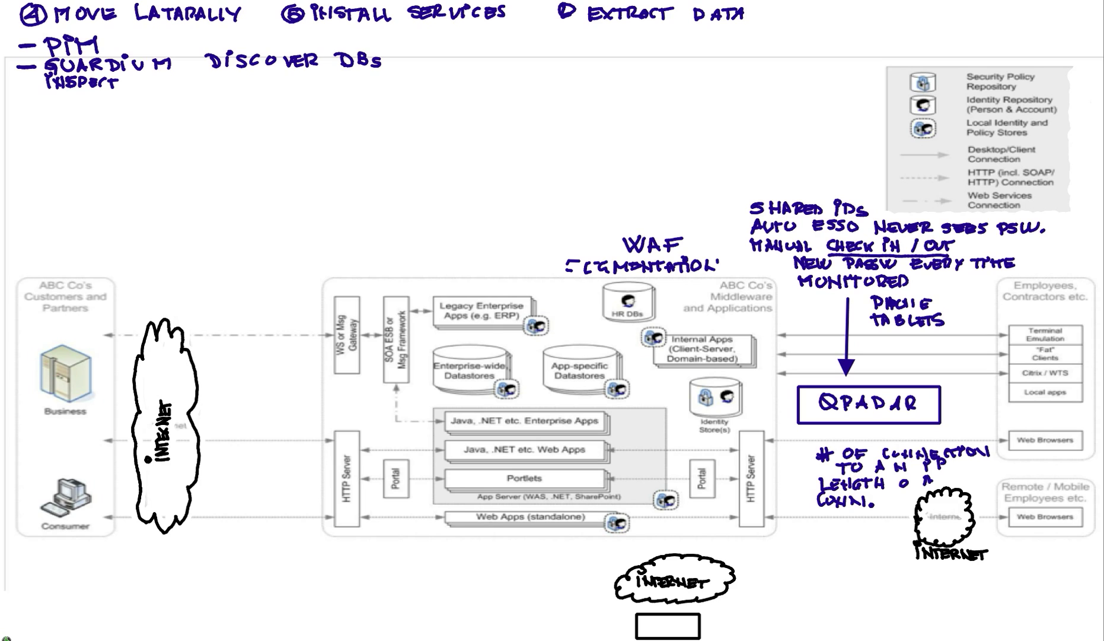
pyautogui.write('DBs')
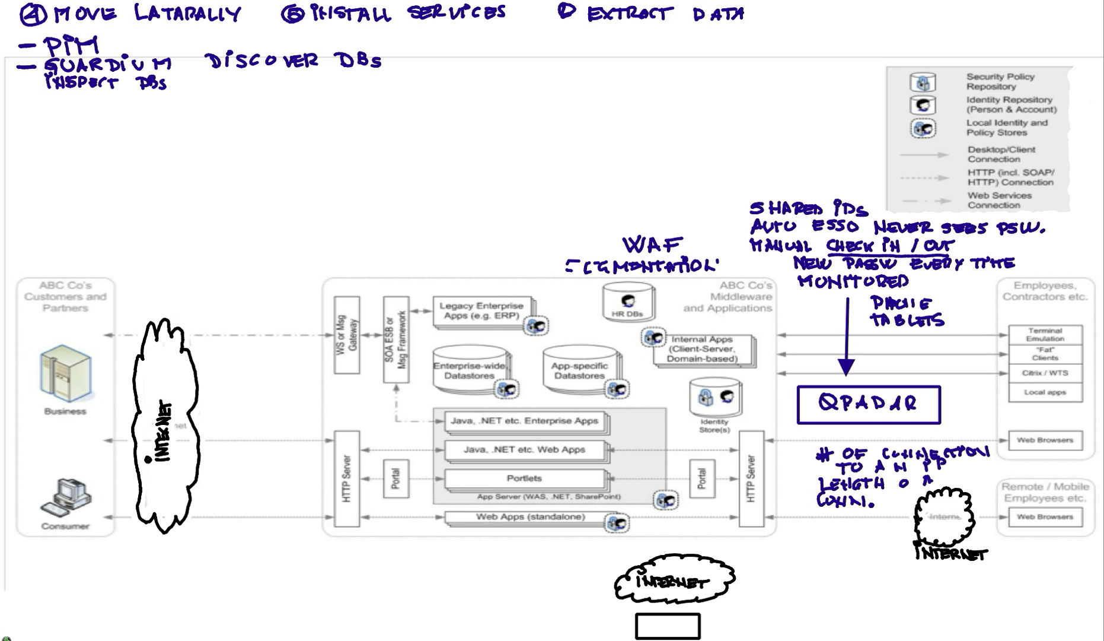
pyautogui.write('+ CONFIG -')
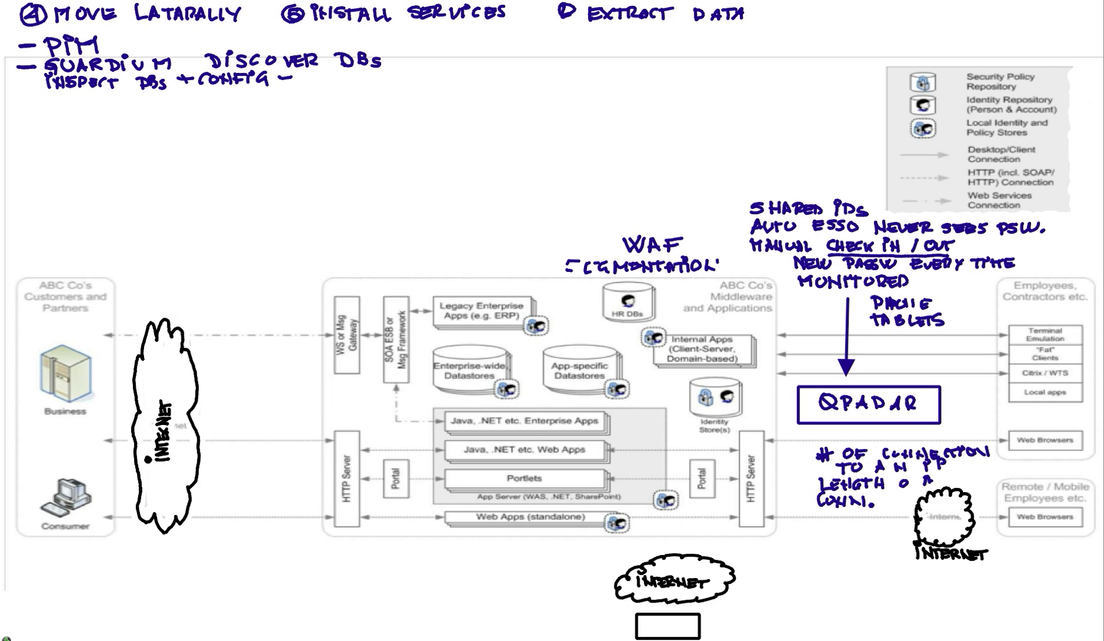
pyautogui.write('+ VULI')
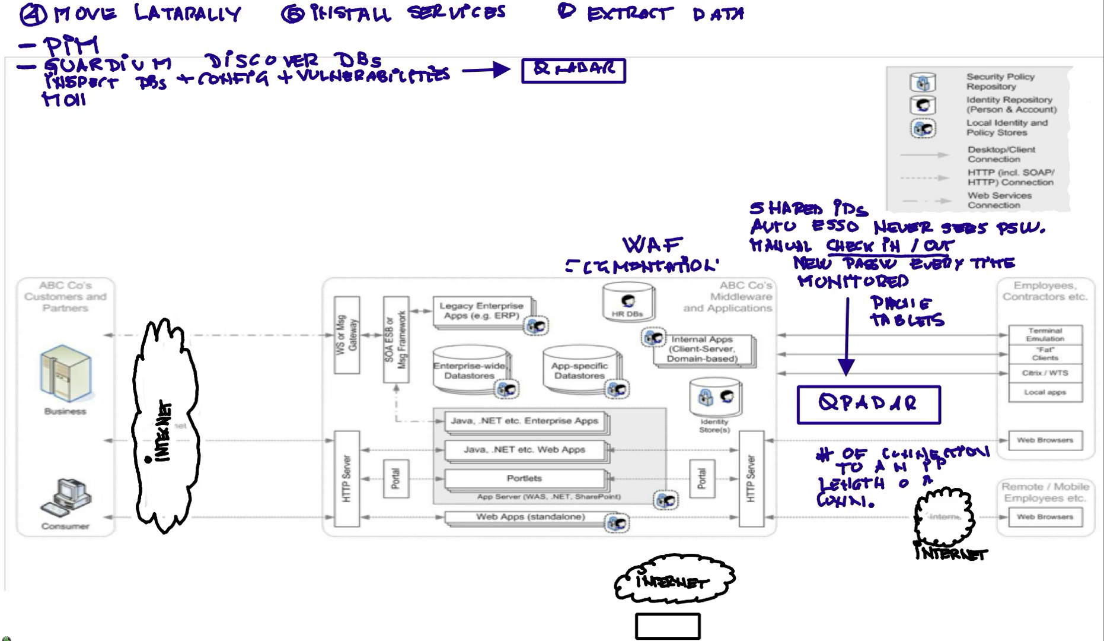
# Write 'MONITORS ALL DB ACTIVITY W/O LOGS' plus Guardium block/mask lines and '- APPSCAN'.
pyautogui.write('MONITOR')
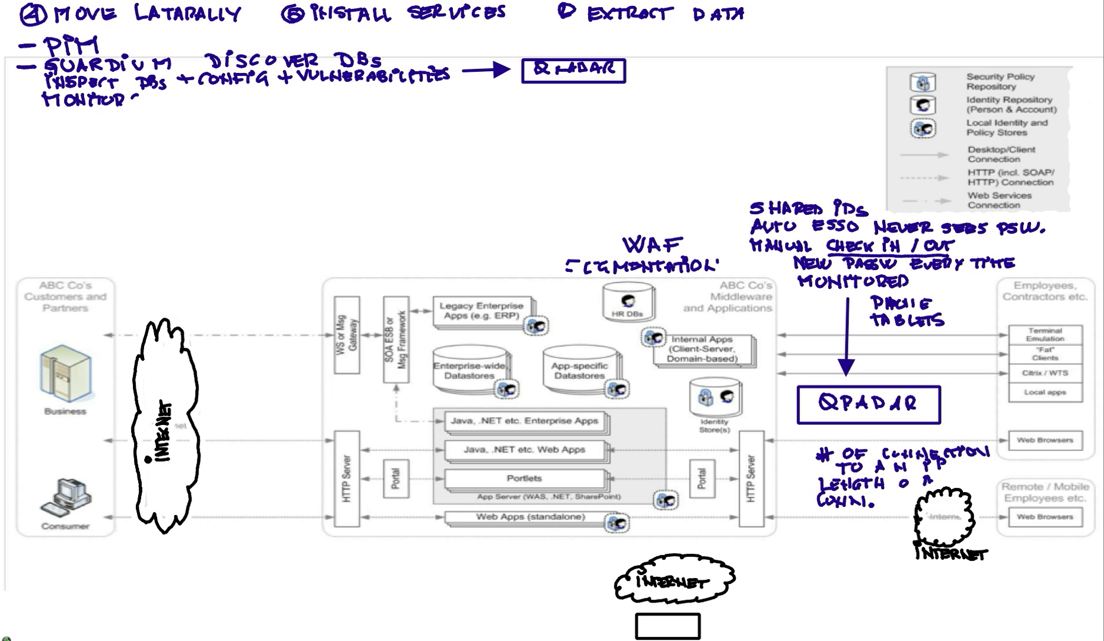
pyautogui.write('ALL DB ACTIVITY W/O LOGS')
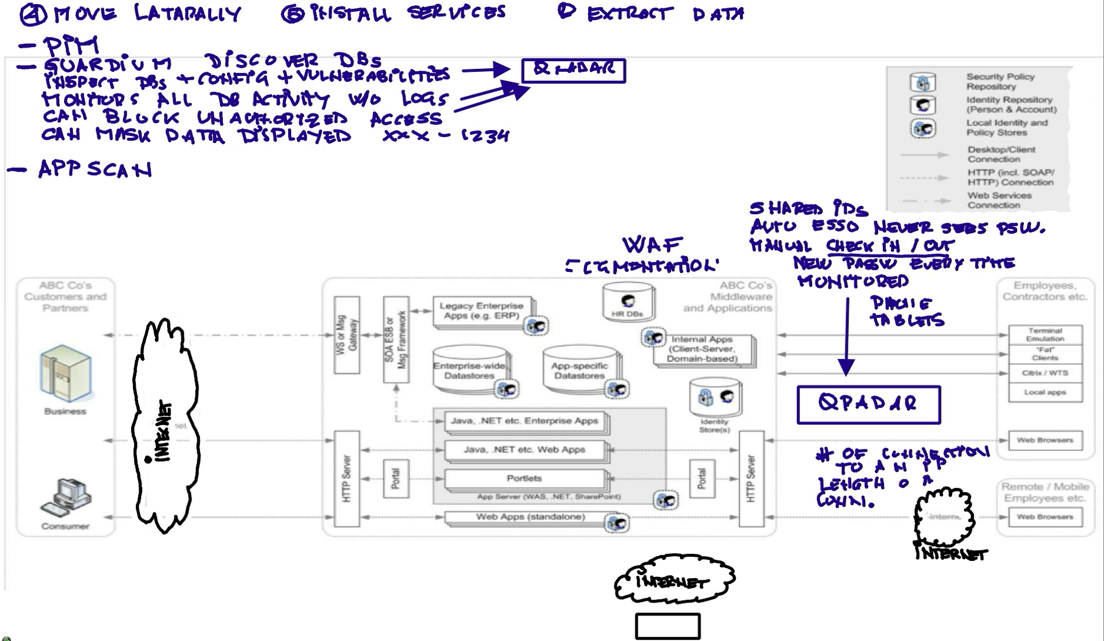
# Describe AppScan as desktop+mobile, dynamic/static, external+internal facing, then write '- BIGFIX'.
pyautogui.write('DESKTOP+MOBILE DYNAMIC/STATIC EXTERNAL FACING + INTERNAL FACING')
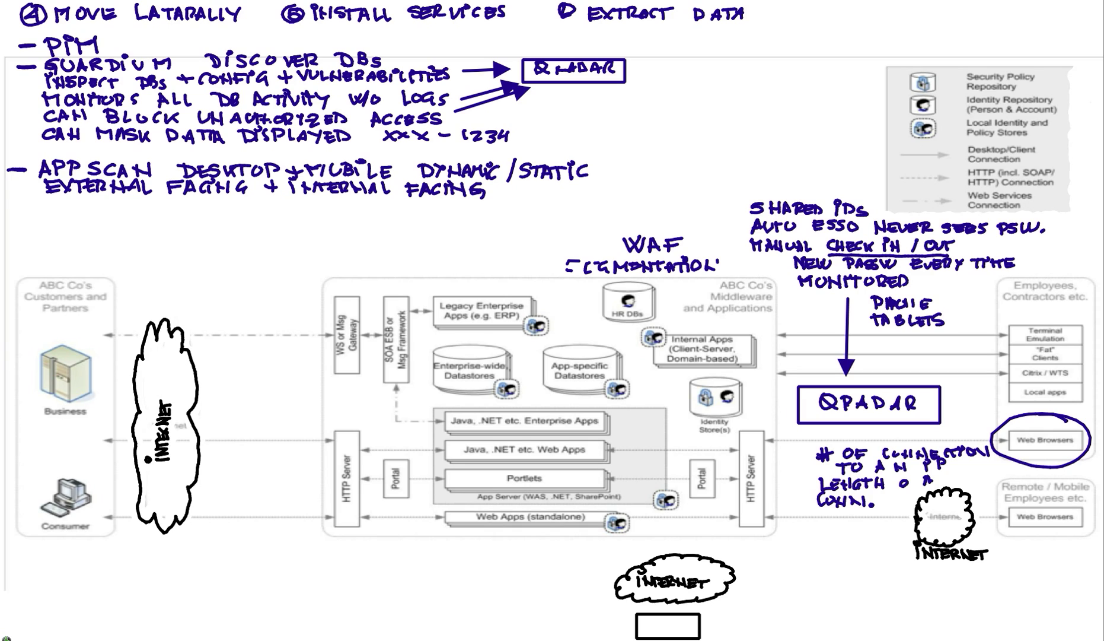
pyautogui.write('BIG FIX')
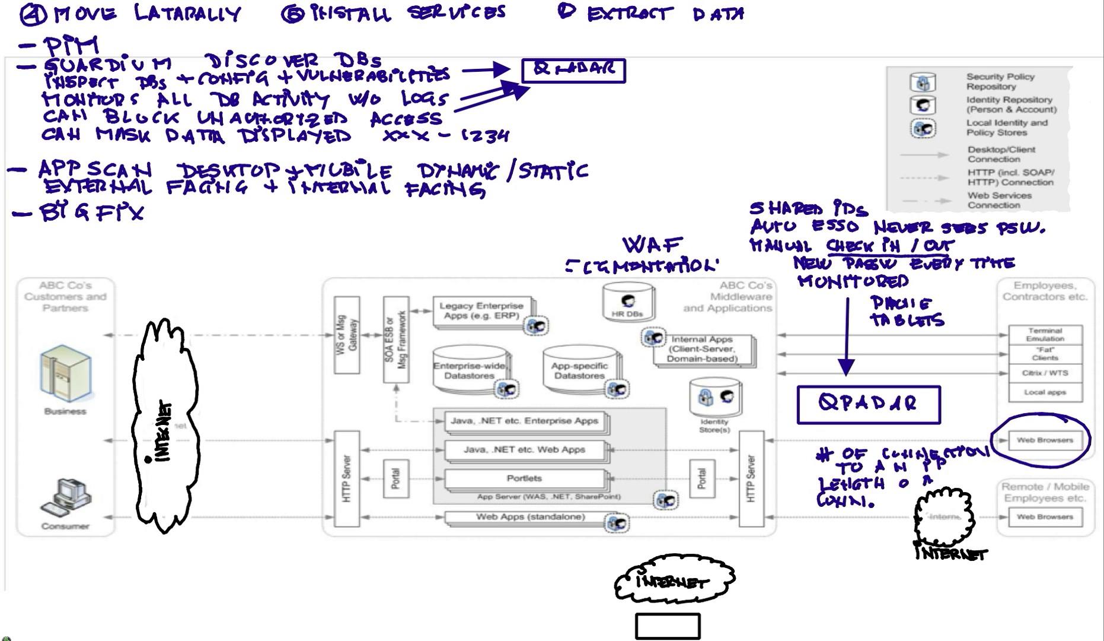
# Write BigFix 'CONFIG + PATCH...' and 'REMOVE' notes, then 'REIMAGE ?' near the Internet cloud.
pyautogui.write('CONFIG-')
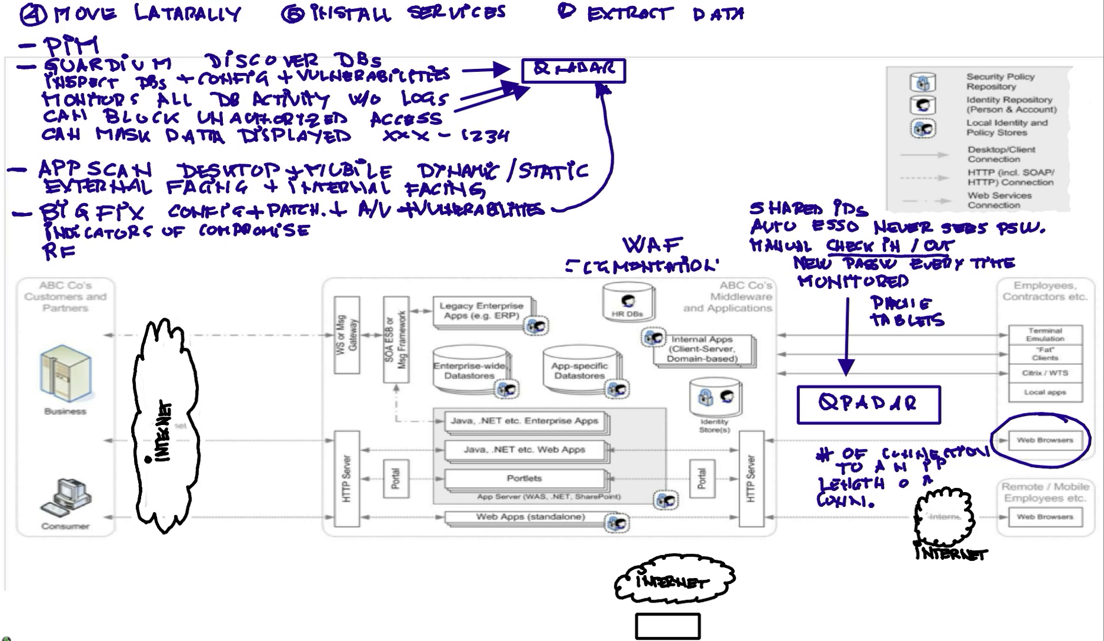
pyautogui.write('REMOVE')
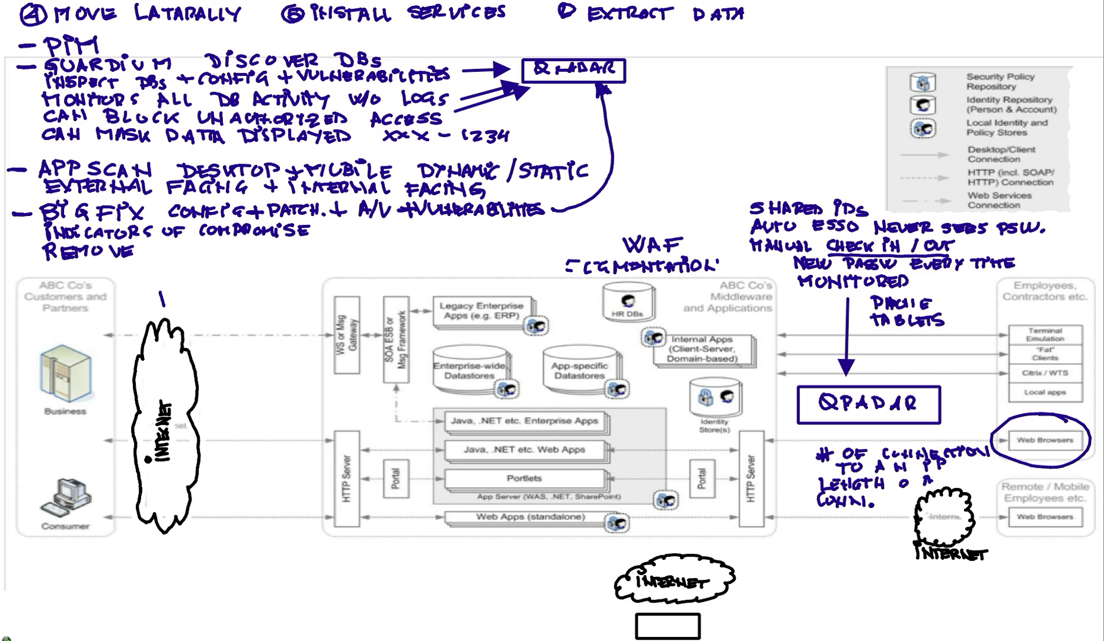
pyautogui.write('REIMAGE ?')
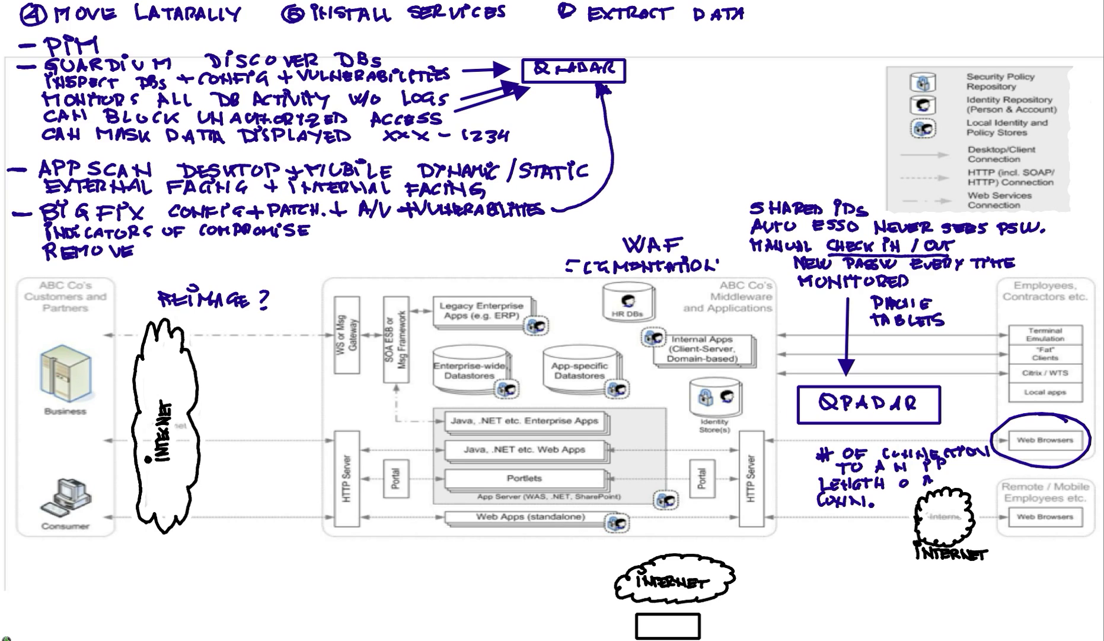